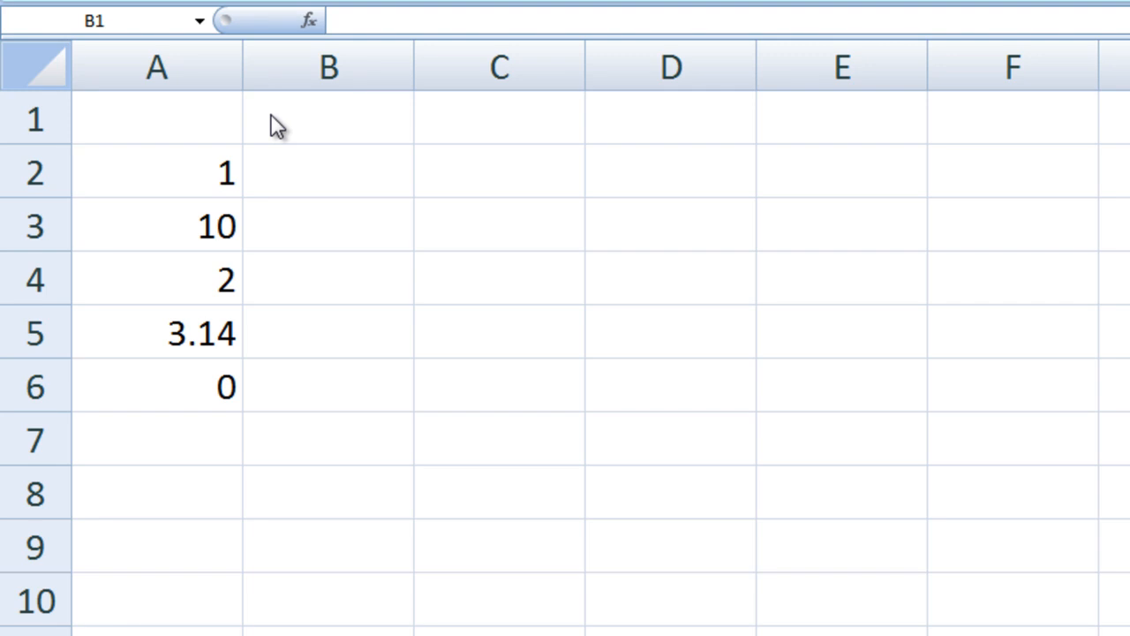
pyautogui.moveTo(121, 189)
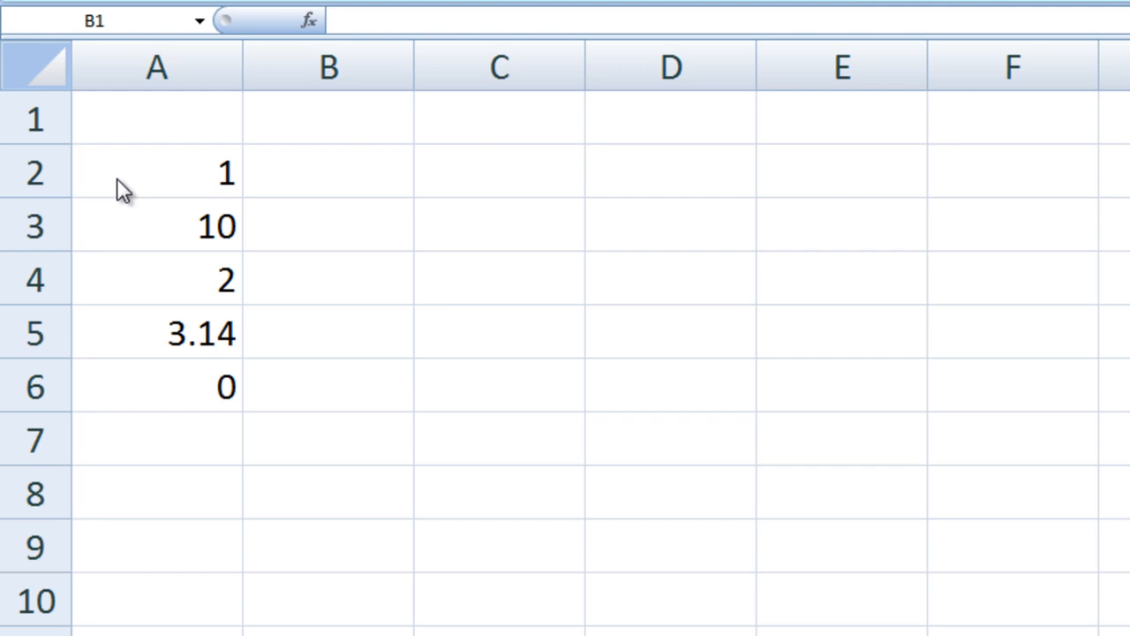
pyautogui.moveTo(148, 417)
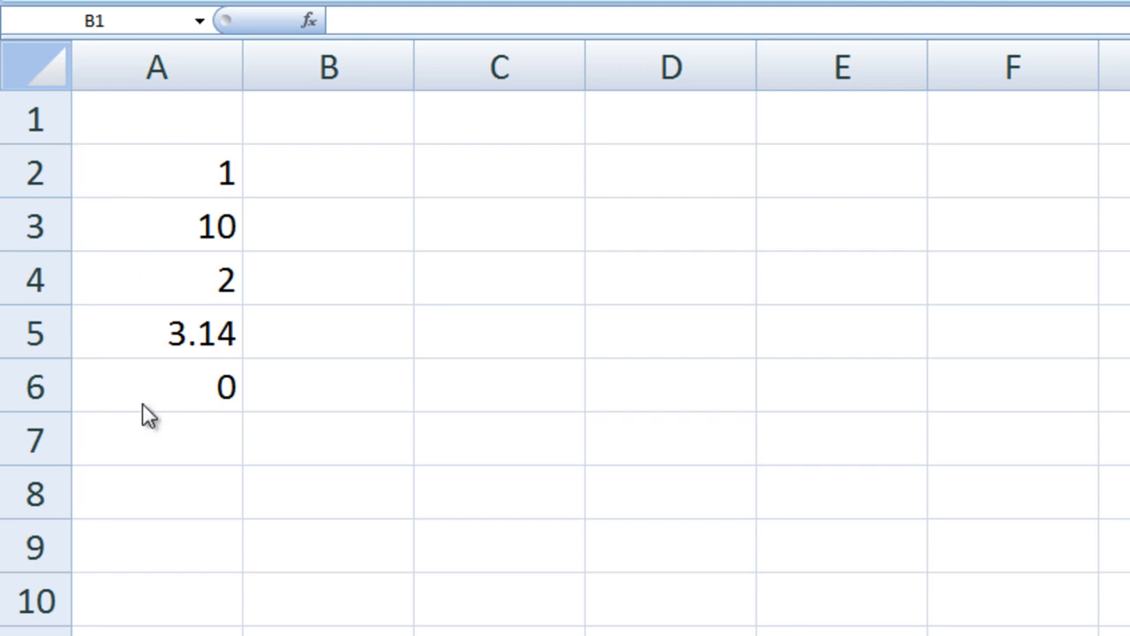
# Enter =SQRT(9) in cell B1 so it shows 3.
pyautogui.click(328, 118)
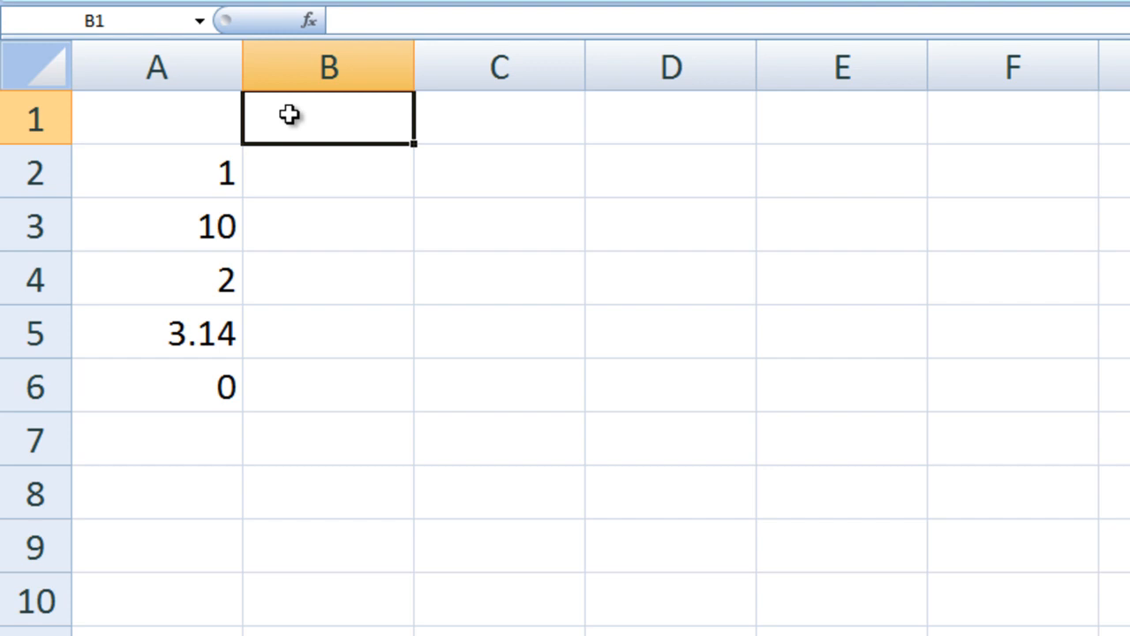
pyautogui.write('=sqrt(')
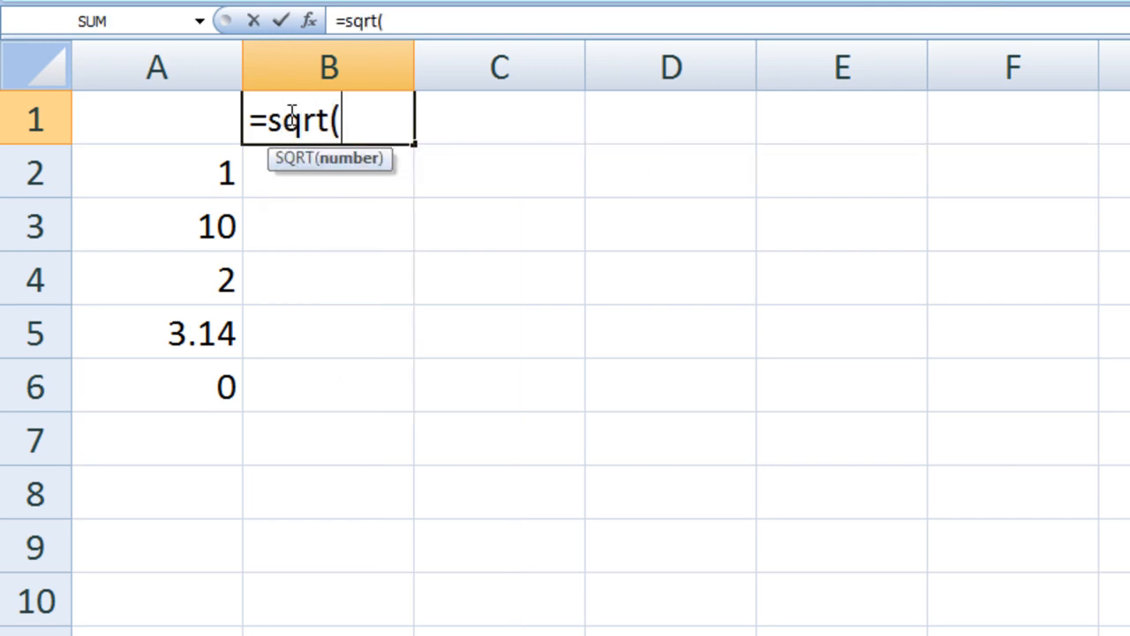
pyautogui.write('9)')
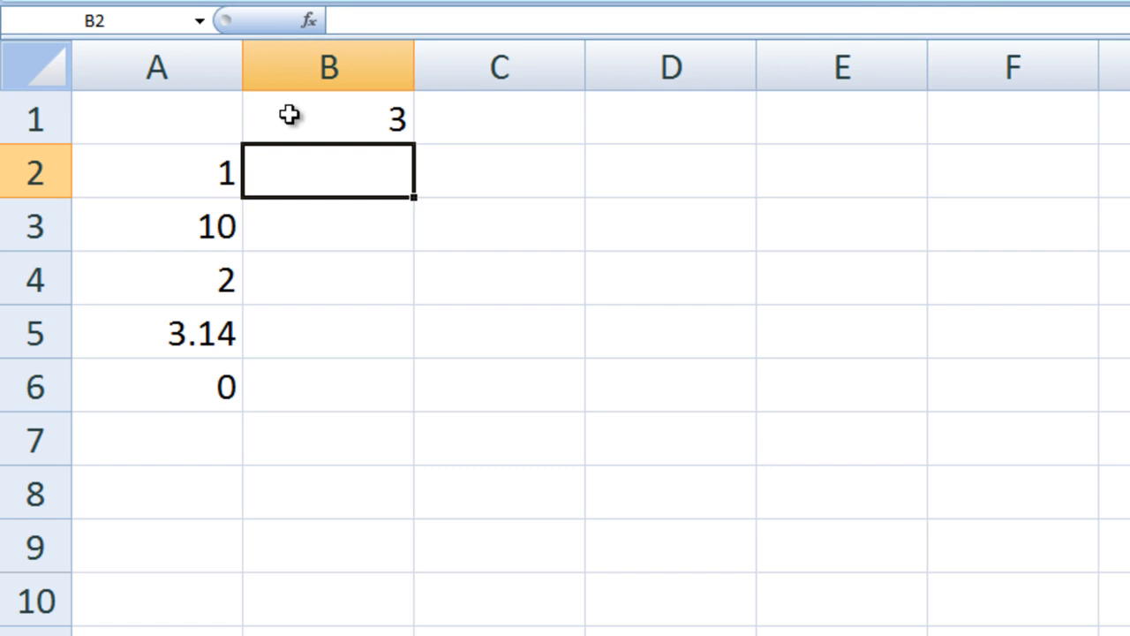
# Enter =LN(A2) in B2 and start the =LOG10(A3) formula in B3.
pyautogui.write('=')
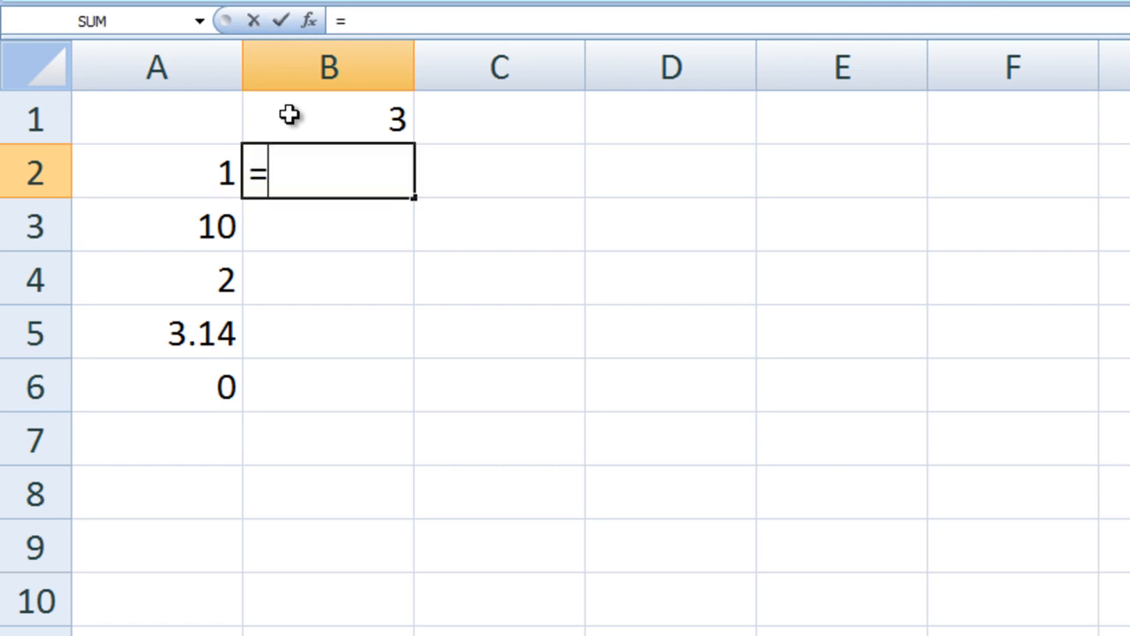
pyautogui.write('LN(A2)')
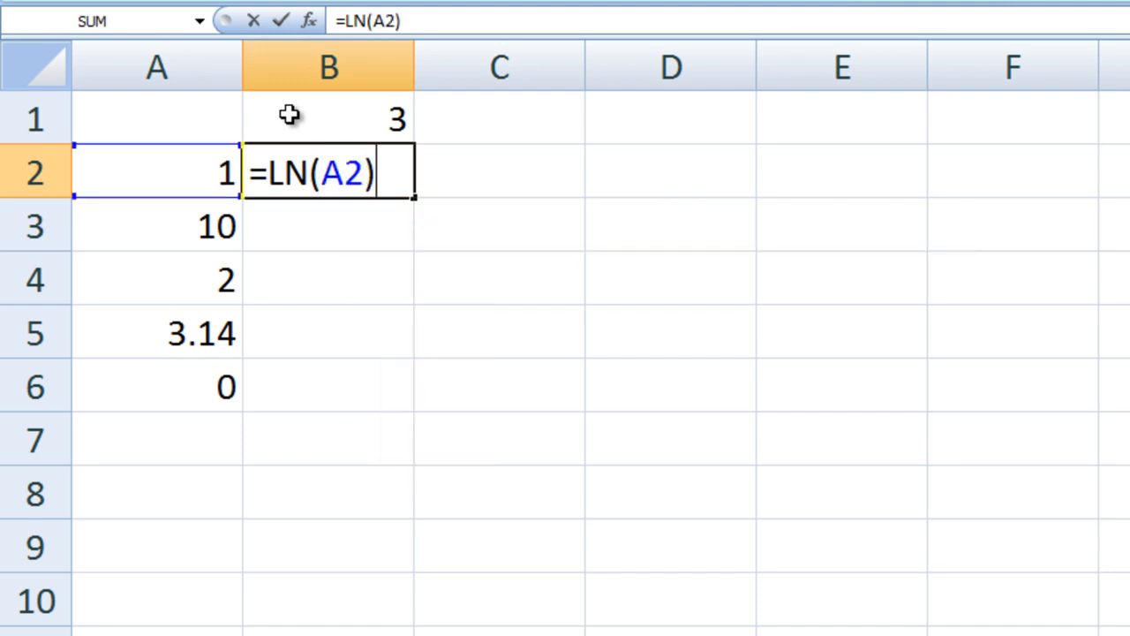
pyautogui.press('Return')
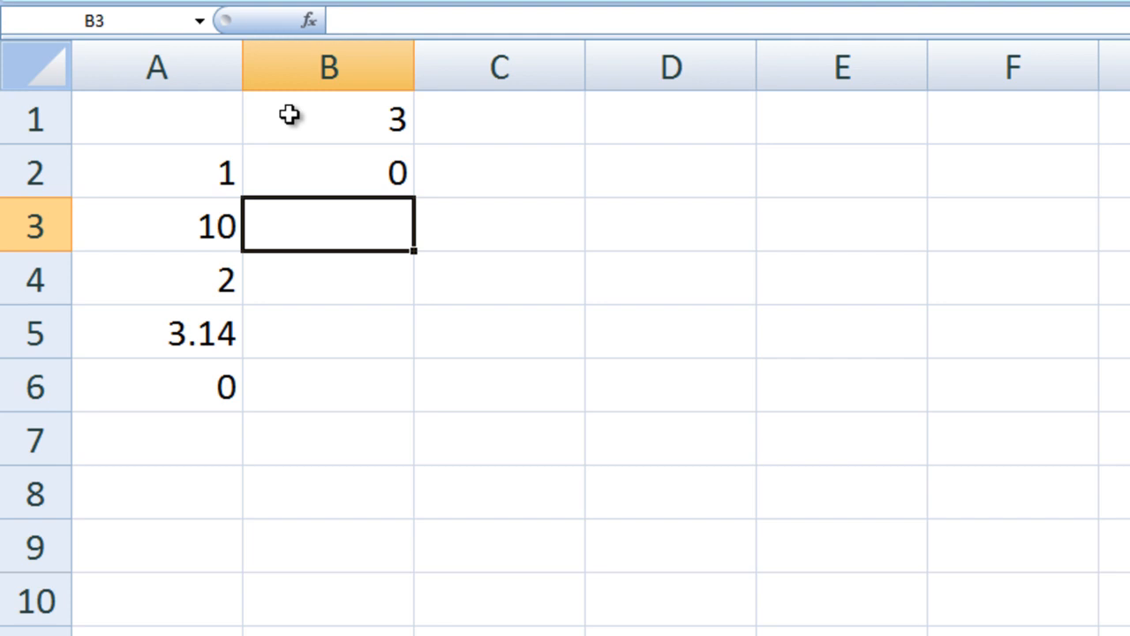
pyautogui.write('=LO')
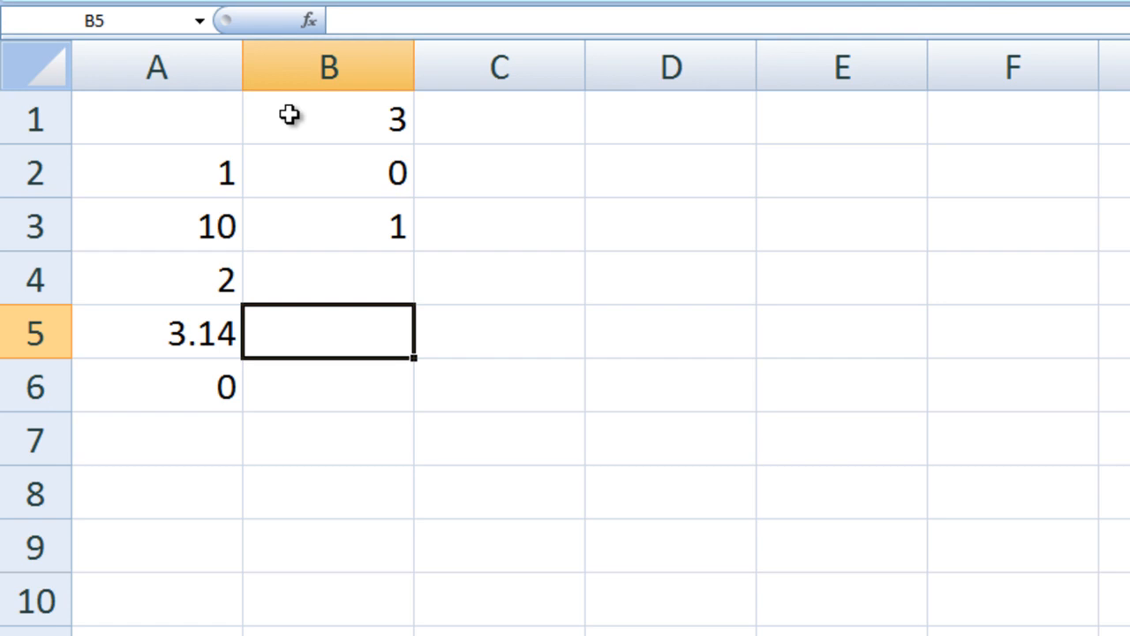
# Enter =SIN(A5) in B5 and =COS(A6) in B6, returning 0.00159 and 1.
pyautogui.write('=SIN(A5')
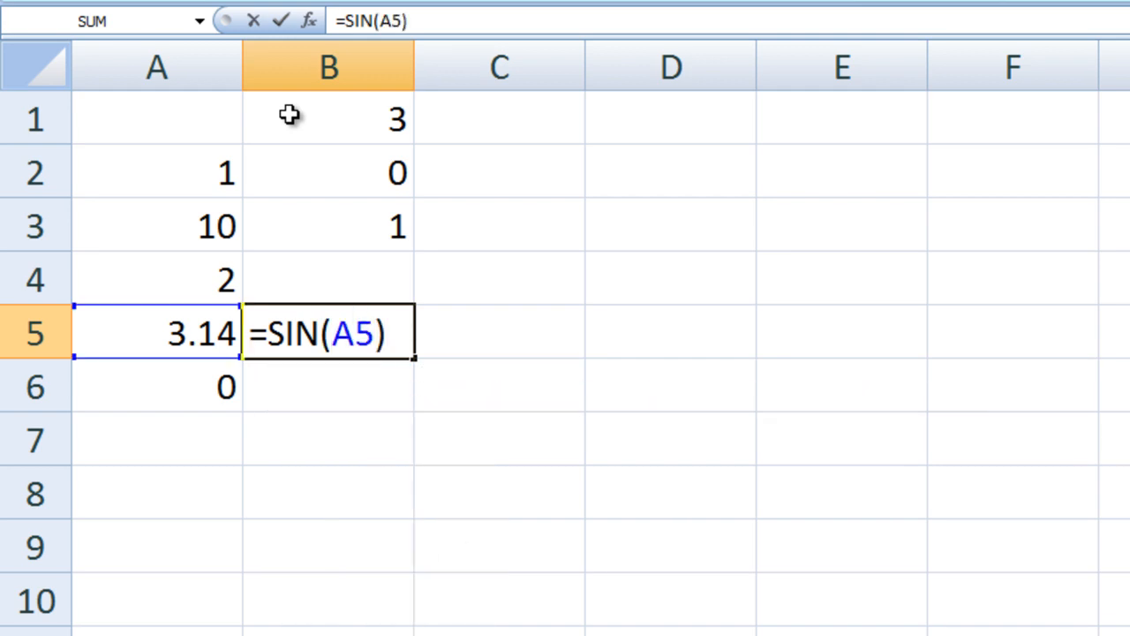
pyautogui.press('Return')
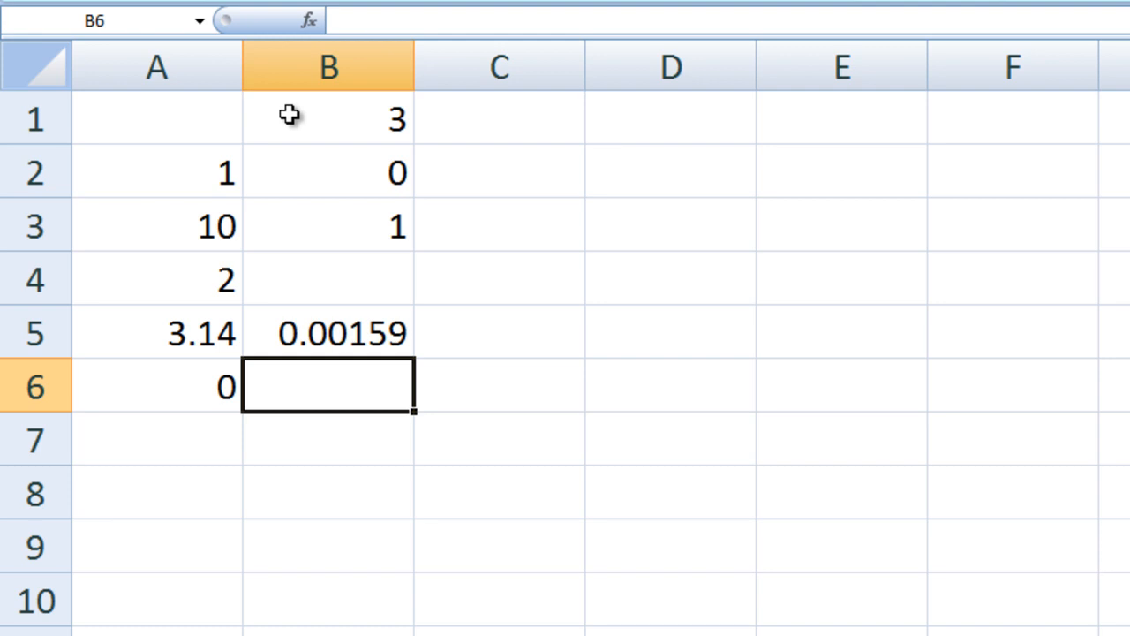
pyautogui.write('=COS(A6')
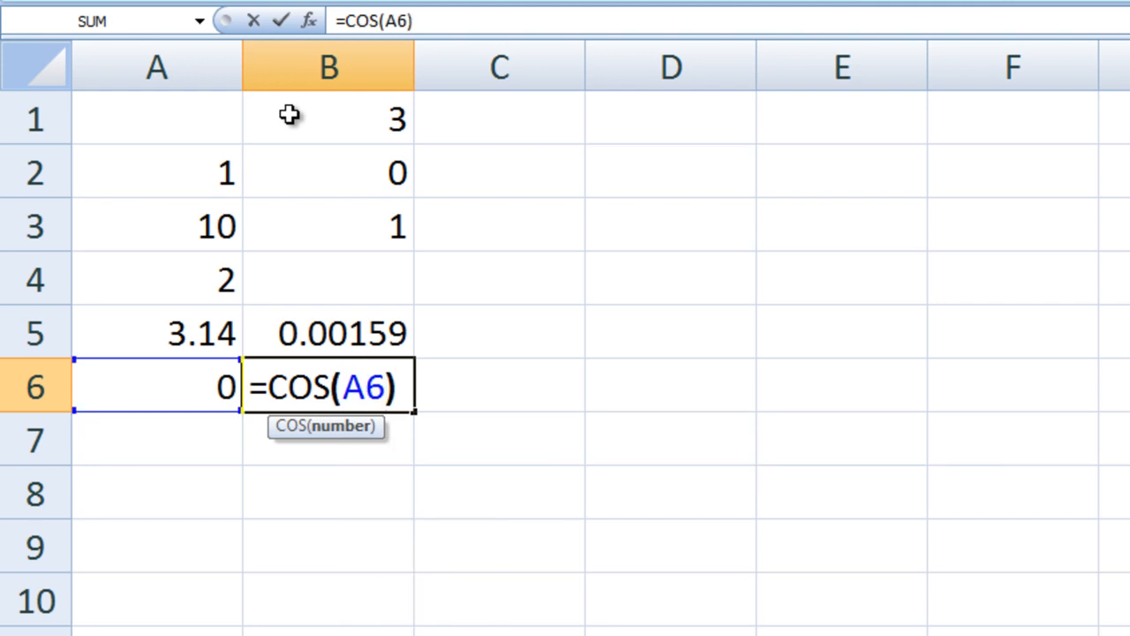
pyautogui.press('Return')
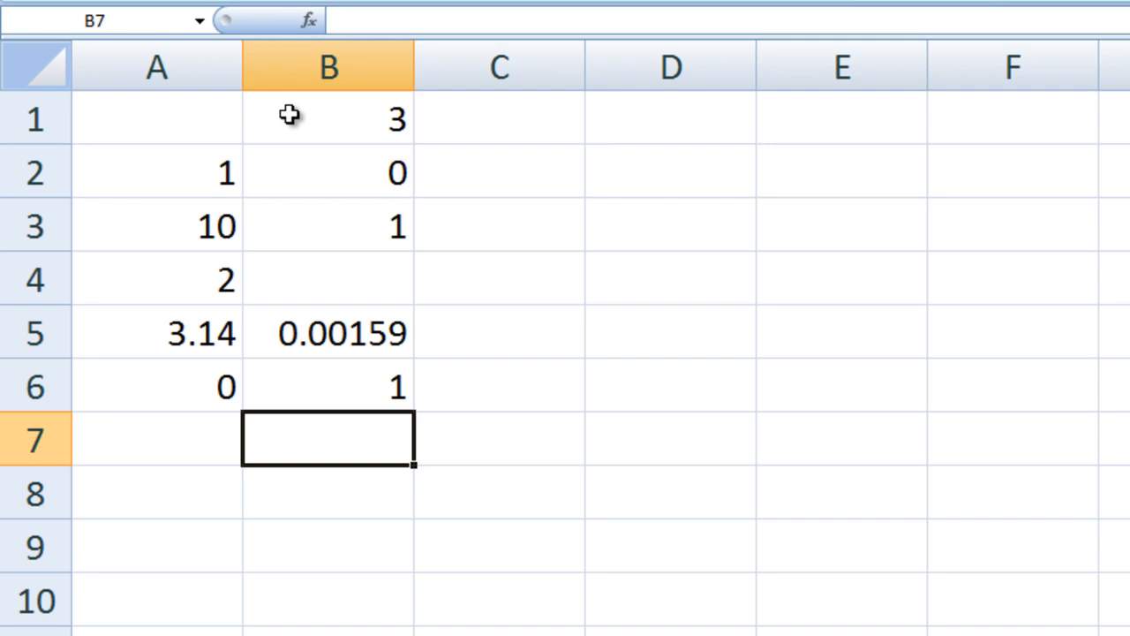
pyautogui.moveTo(612, 222)
pyautogui.write('=')
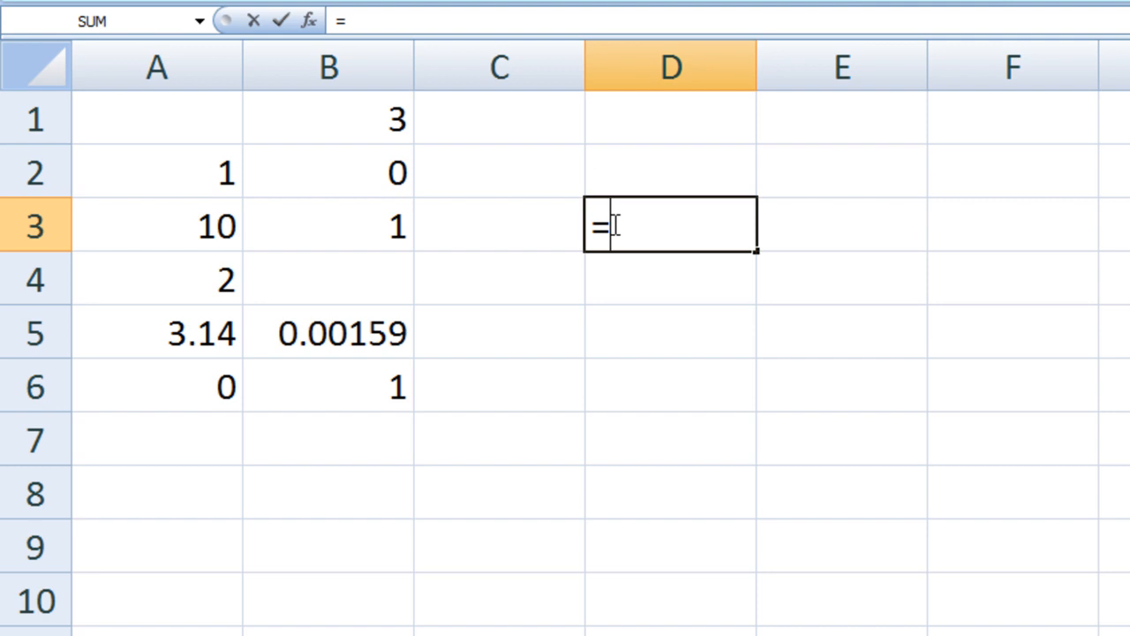
# Enter =AVERAGE(1,10,2,3.14,0) in D3 to get 3.228.
pyautogui.write('AVERAGE(')
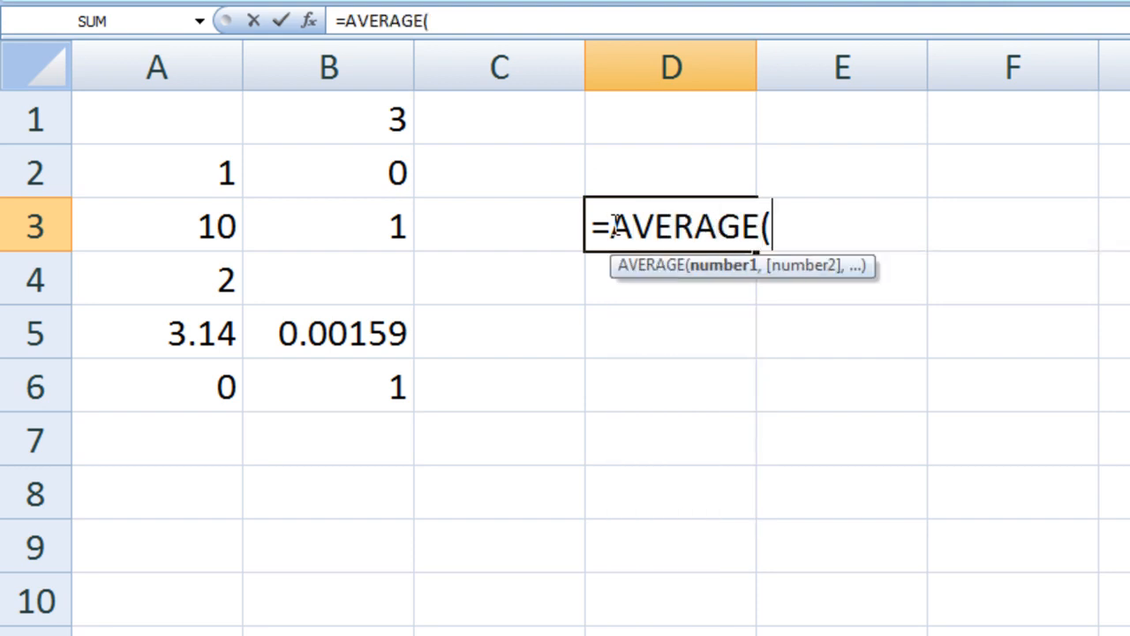
pyautogui.write('1,10,2')
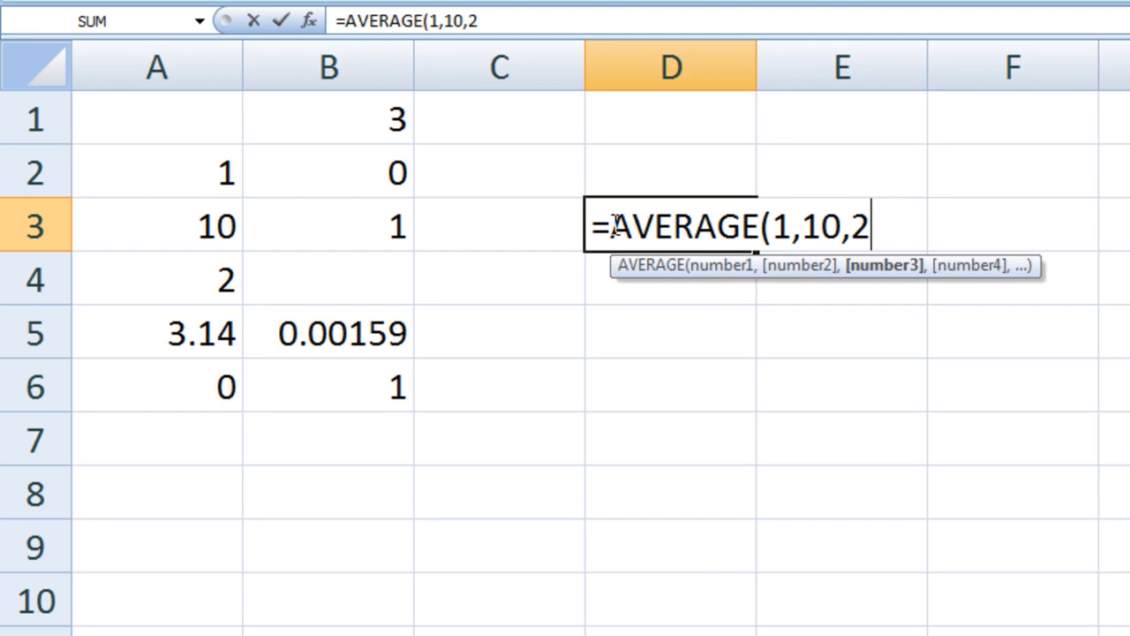
pyautogui.write(',3.14')
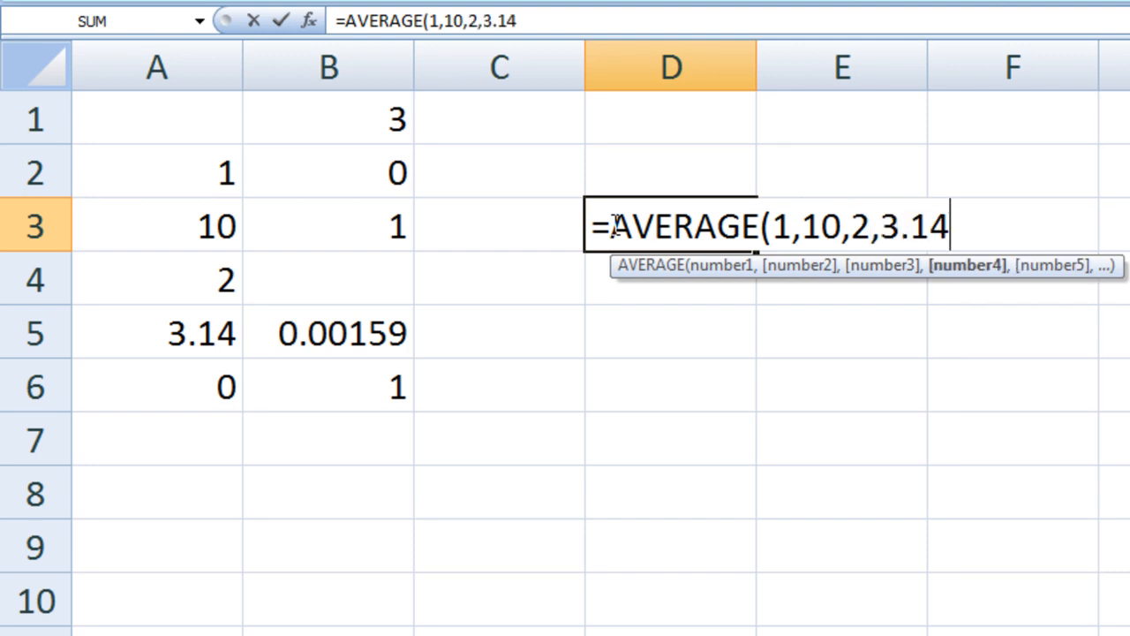
pyautogui.write(',0')
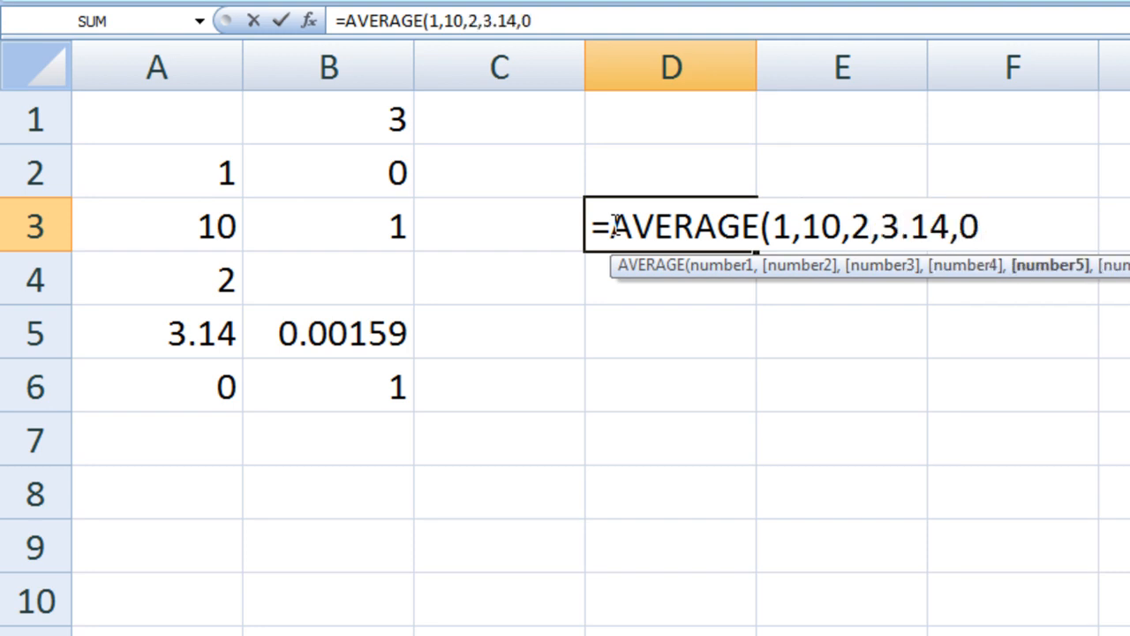
pyautogui.write(')')
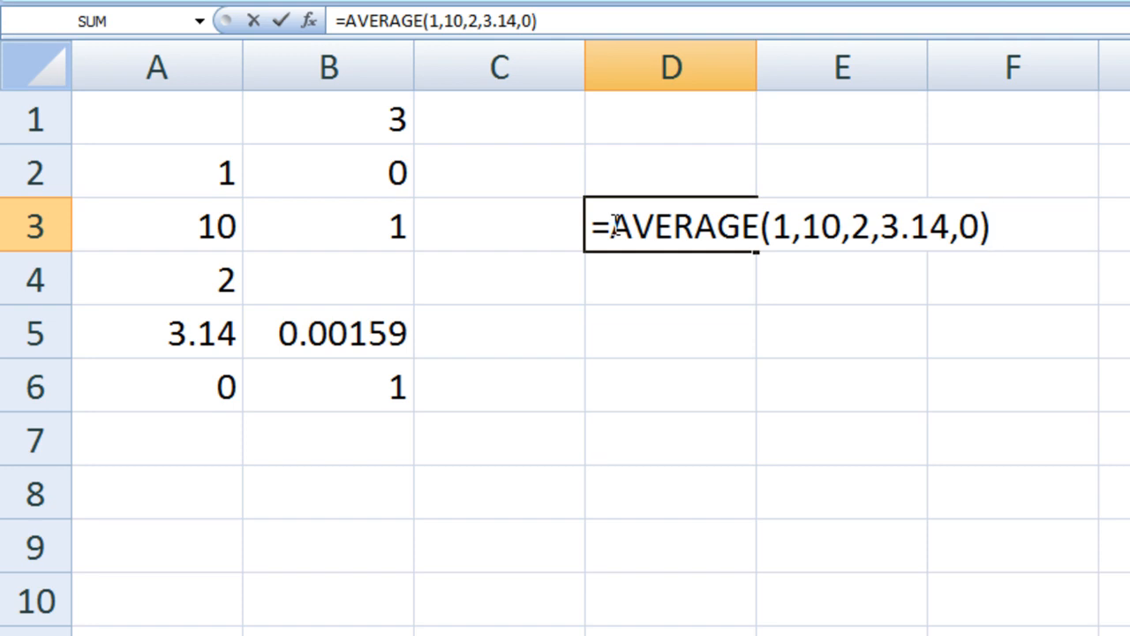
pyautogui.press('Return')
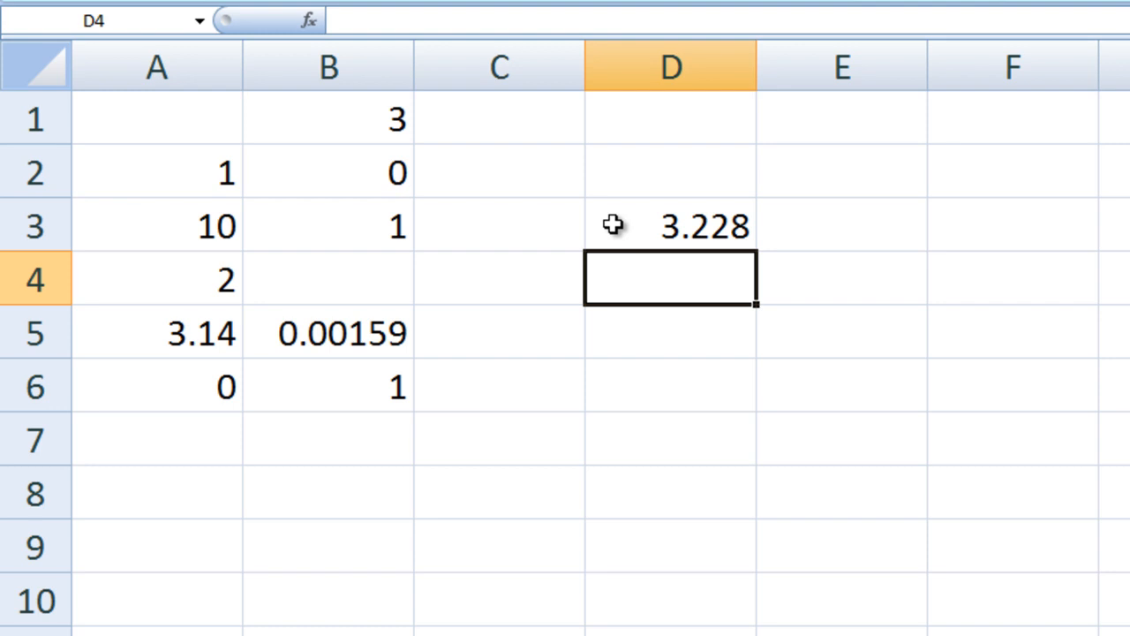
# Enter =AVERAGE(A2,A3,A4,A5,A6) in D4, returning 3.228.
pyautogui.write('=AVERAGE(A2,A3,')
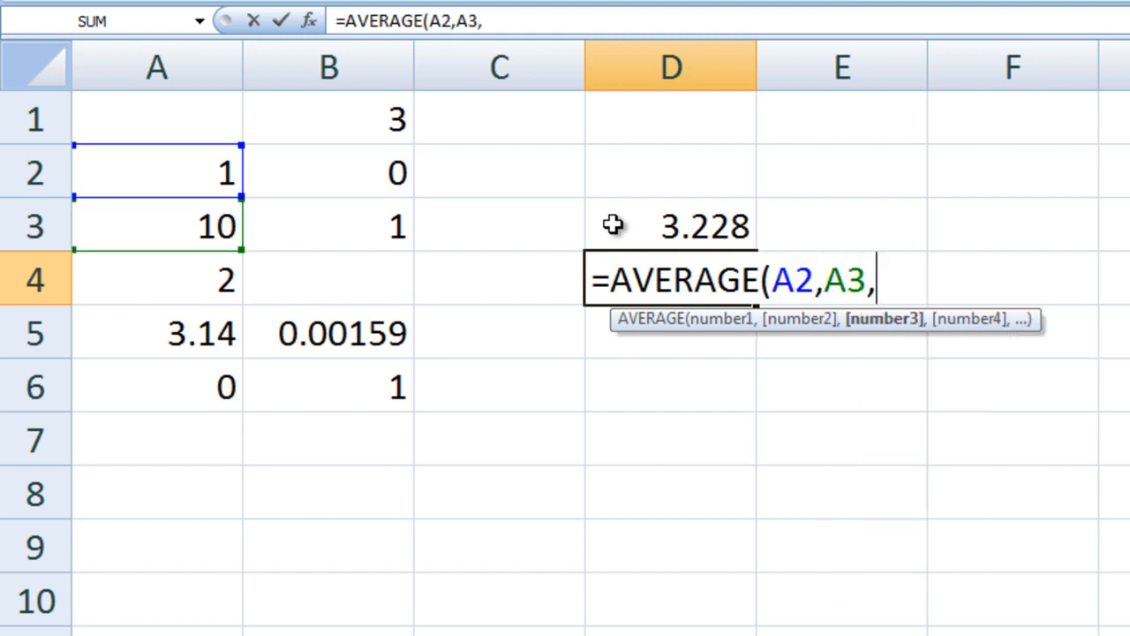
pyautogui.write('A4,A')
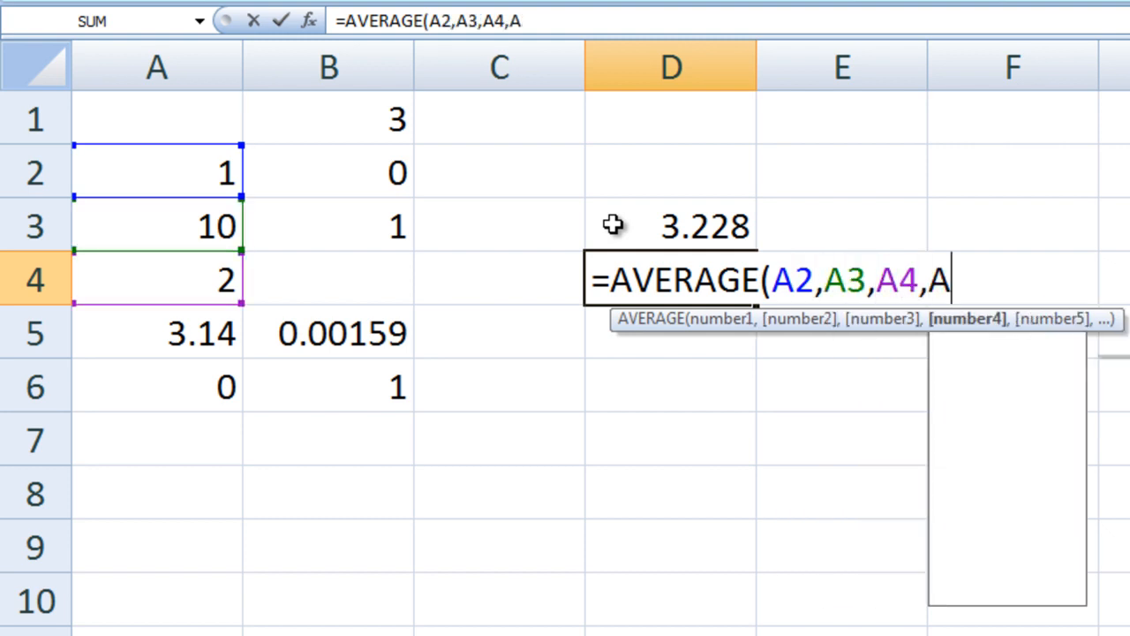
pyautogui.write('5,A6')
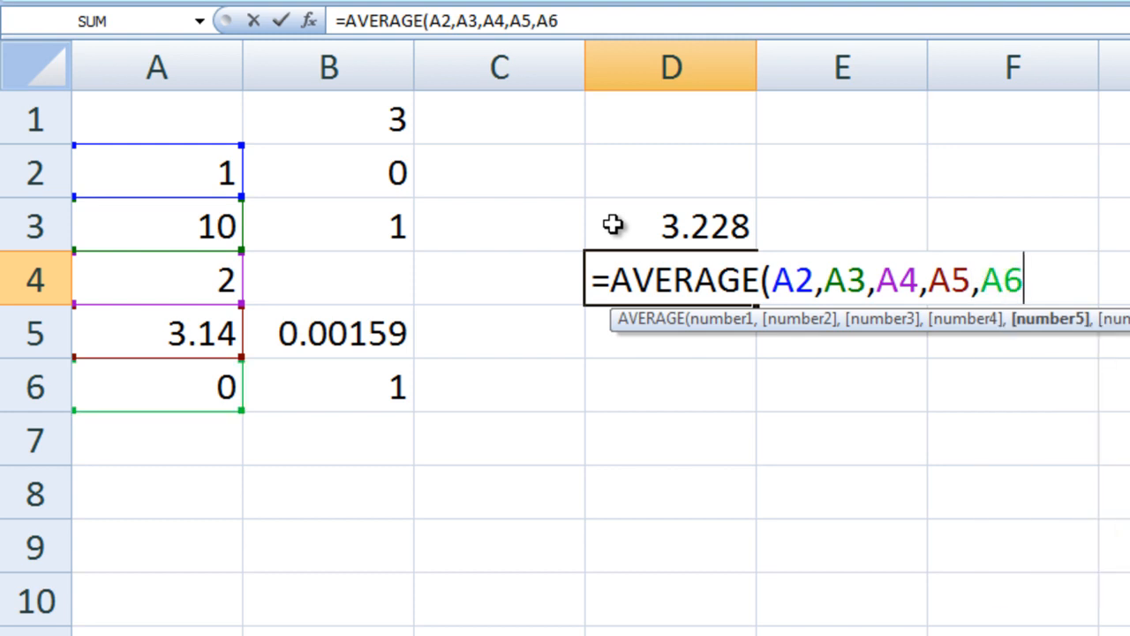
pyautogui.write(')')
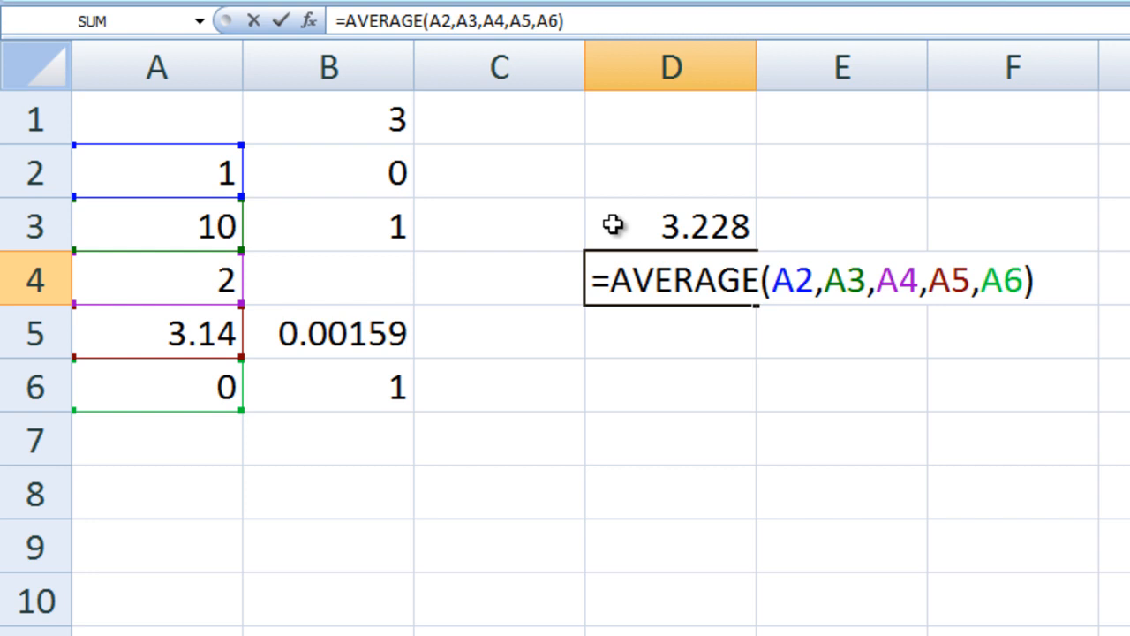
pyautogui.press('Return')
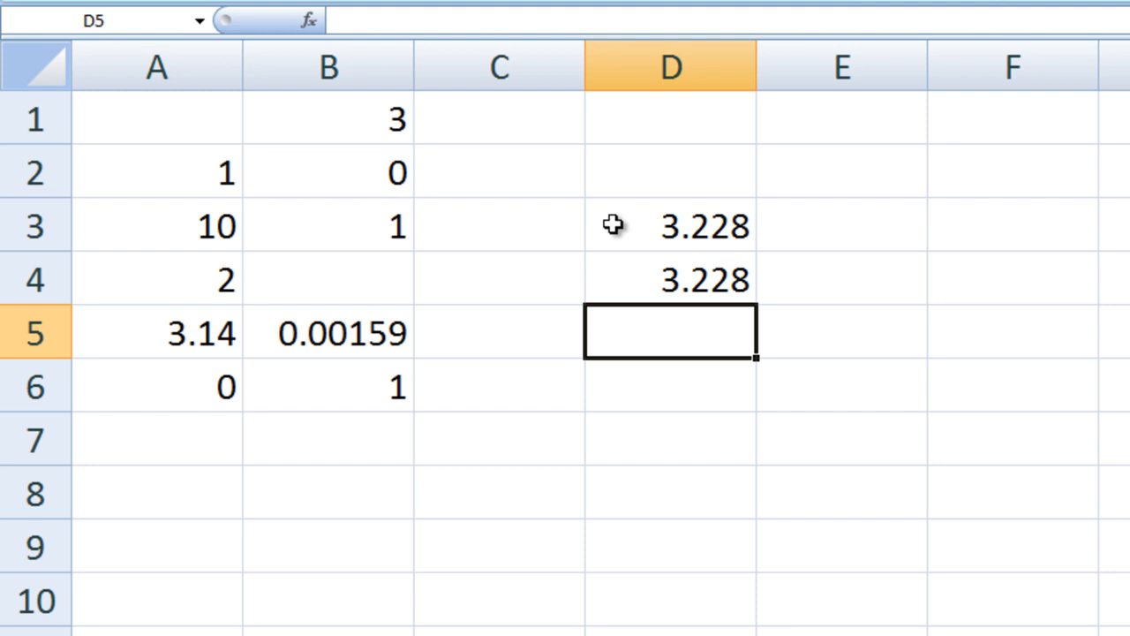
# Enter =AVERAGE(A2:A6) in D5, also returning 3.228.
pyautogui.write('=AVERAGE(A2')
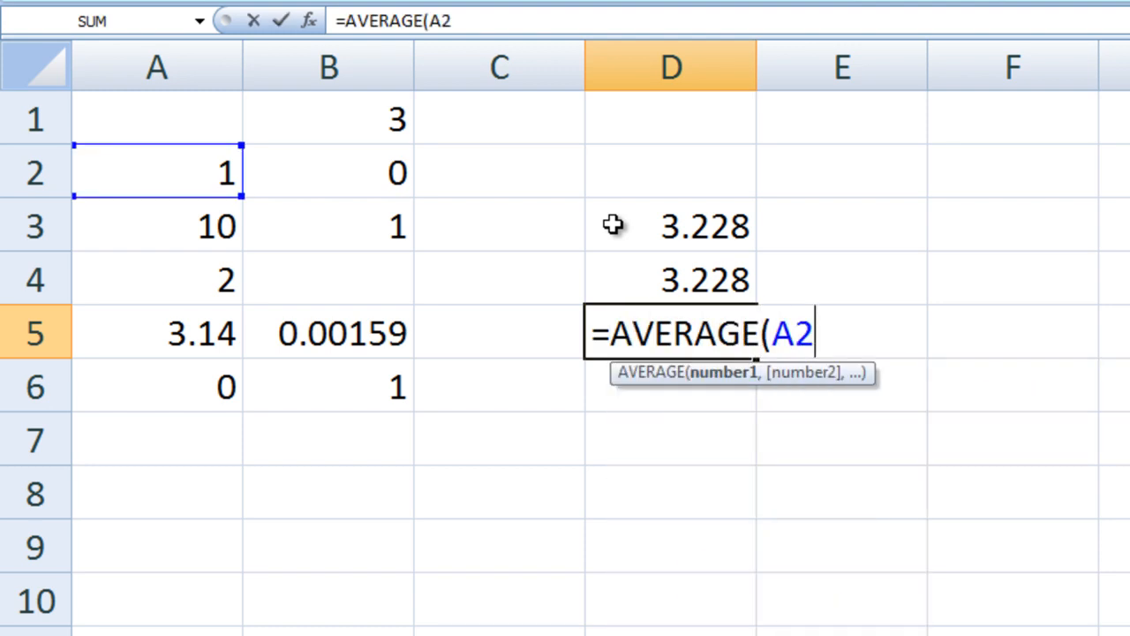
pyautogui.write(':A')
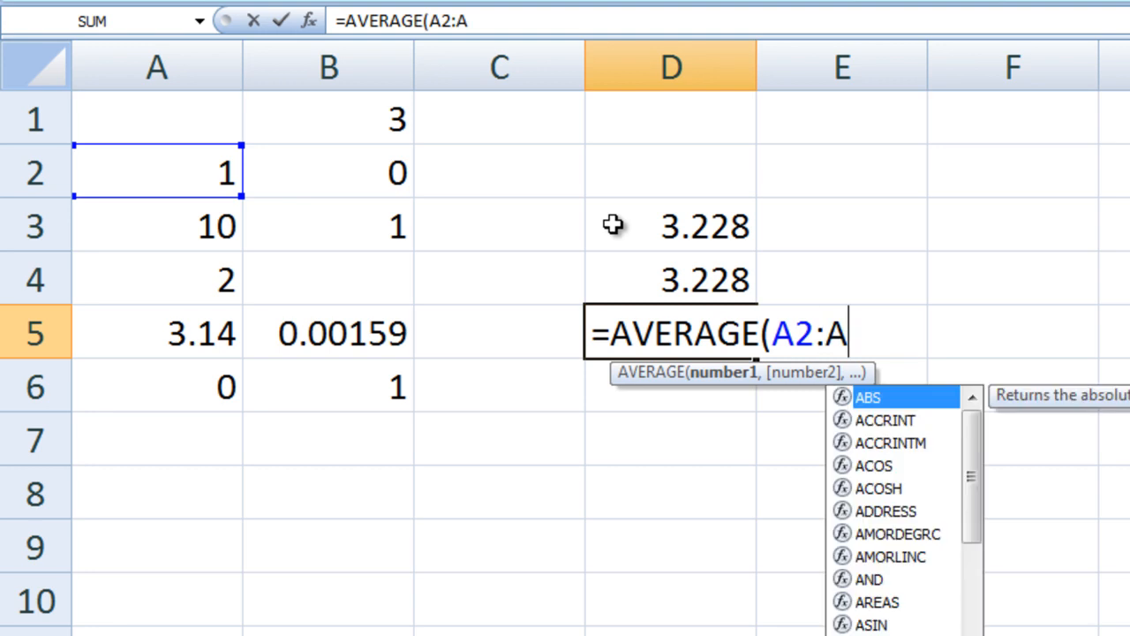
pyautogui.write('6')
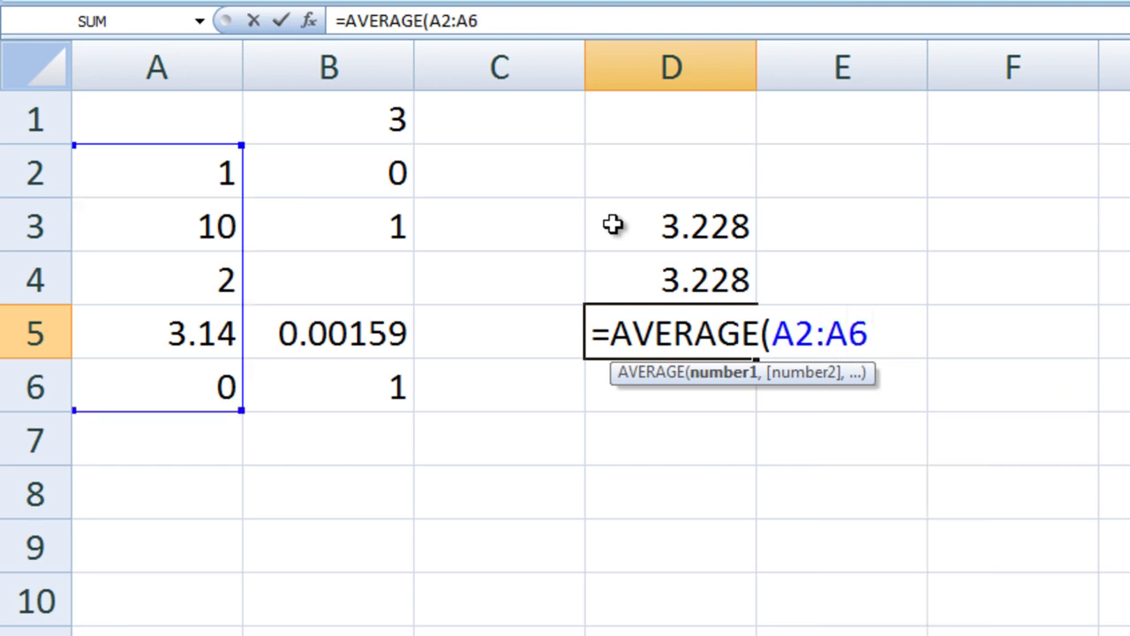
pyautogui.write(')')
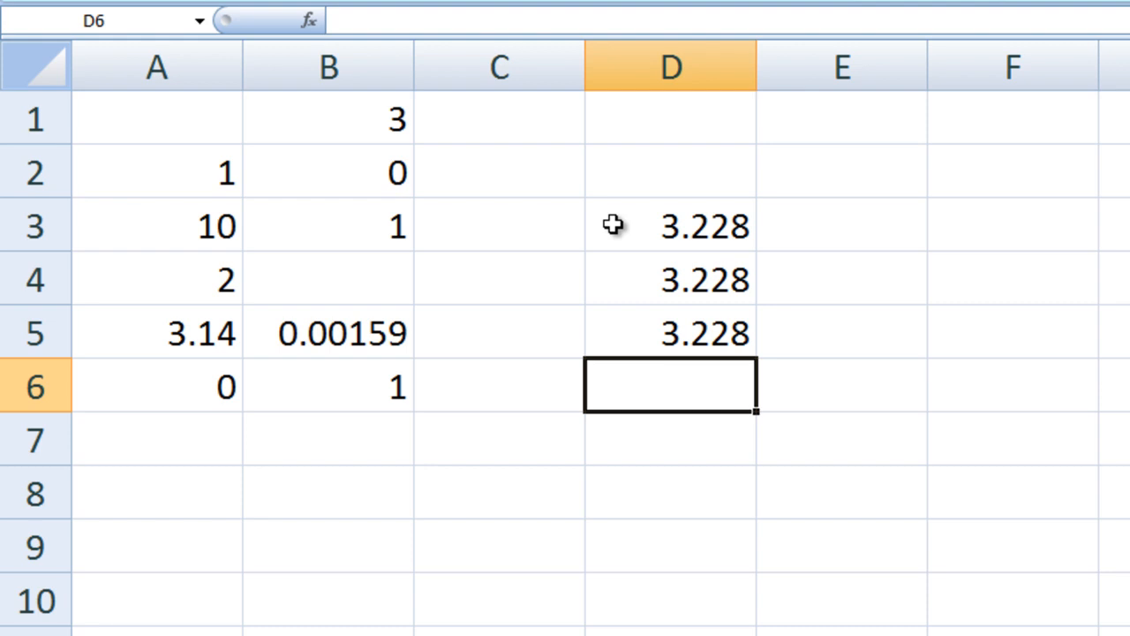
pyautogui.write('=')
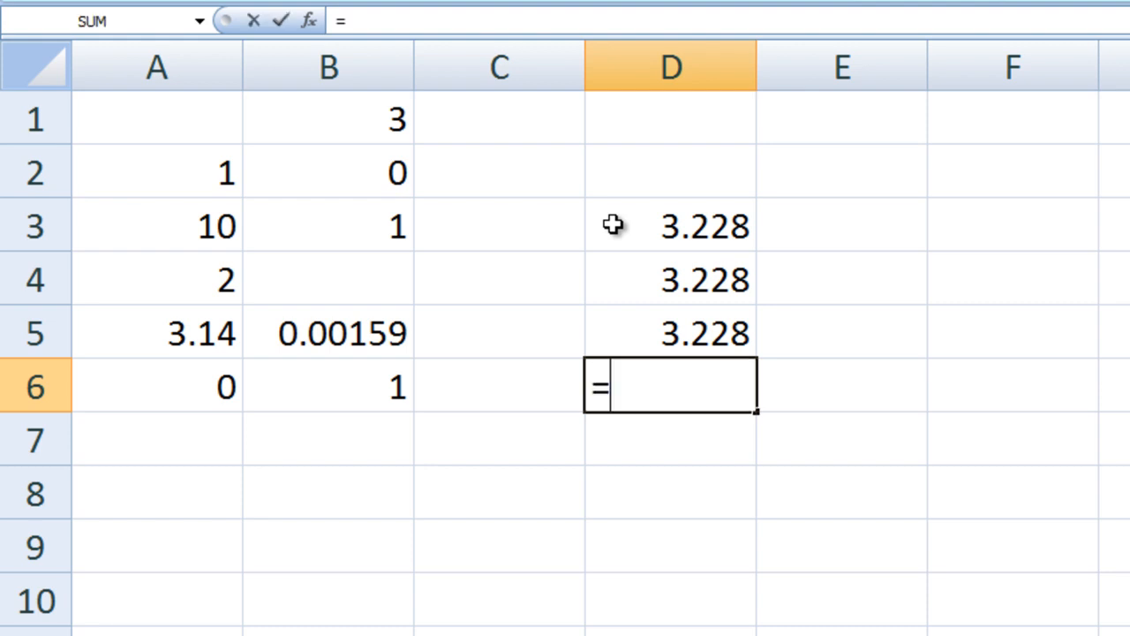
# Type =STDEV(A2:A6) into D6 without confirming it.
pyautogui.write('STDEV')
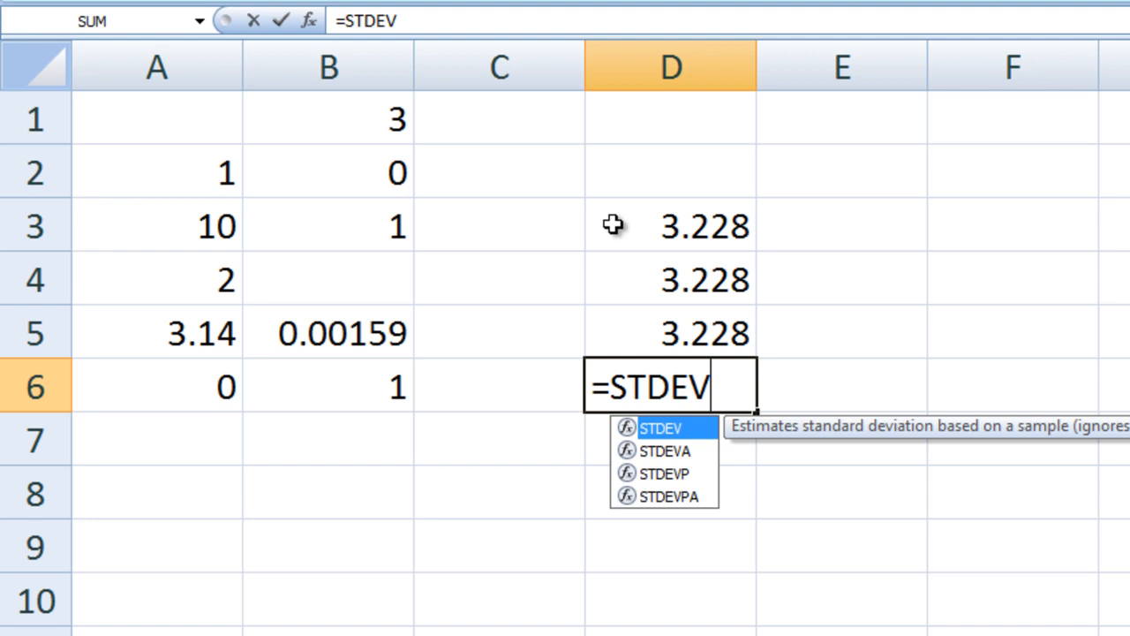
pyautogui.write('(A')
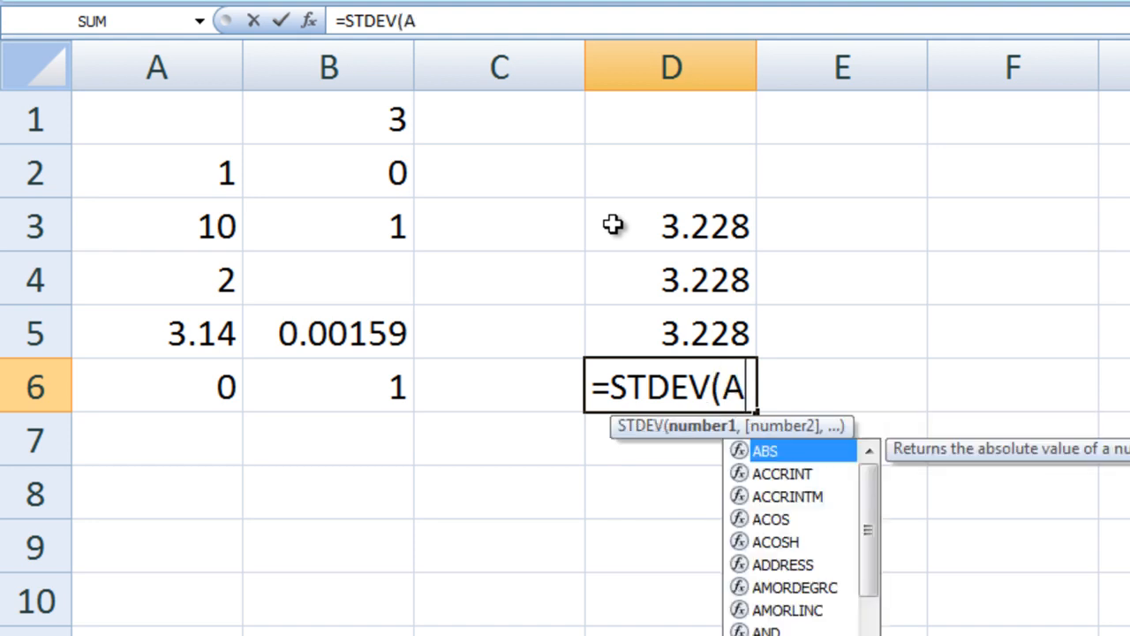
pyautogui.write('A2:A6)')
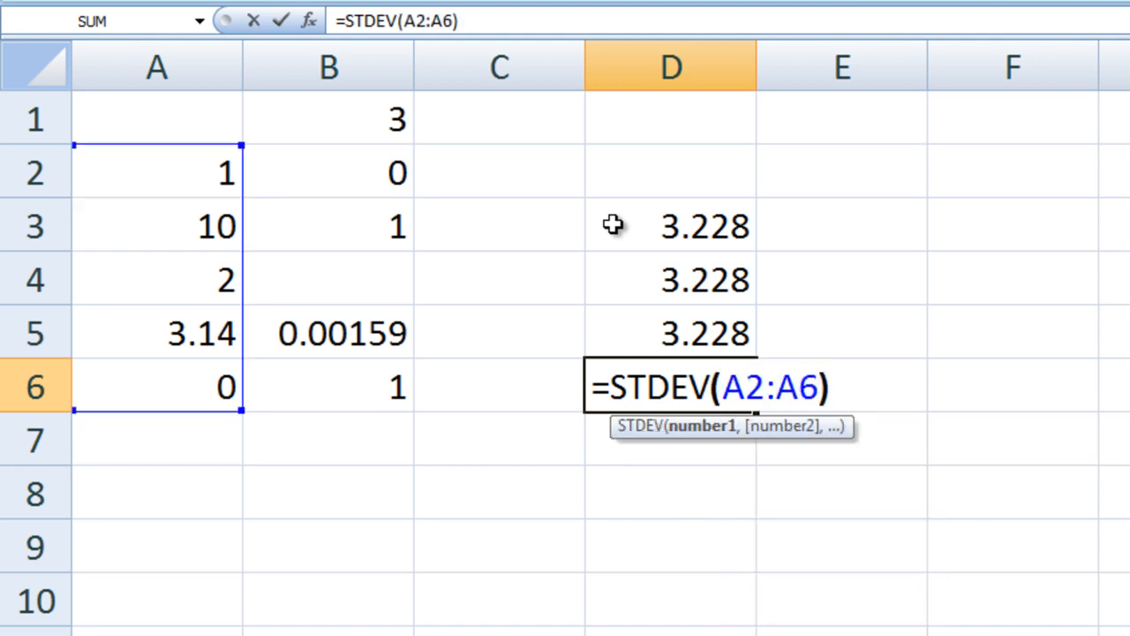